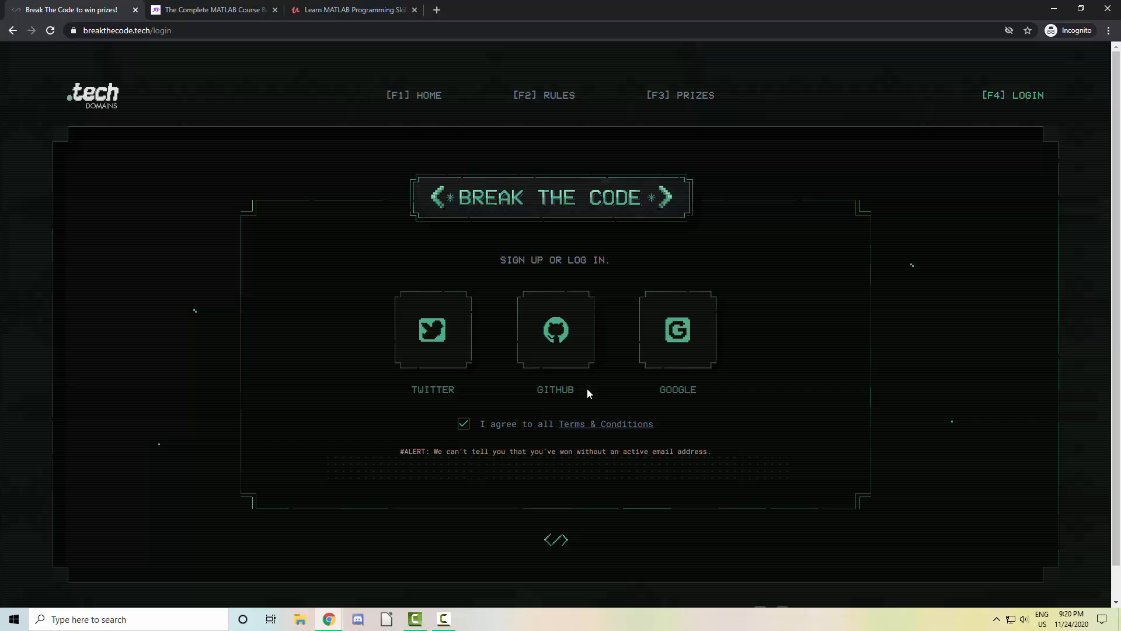
mouse_move(133, 82)
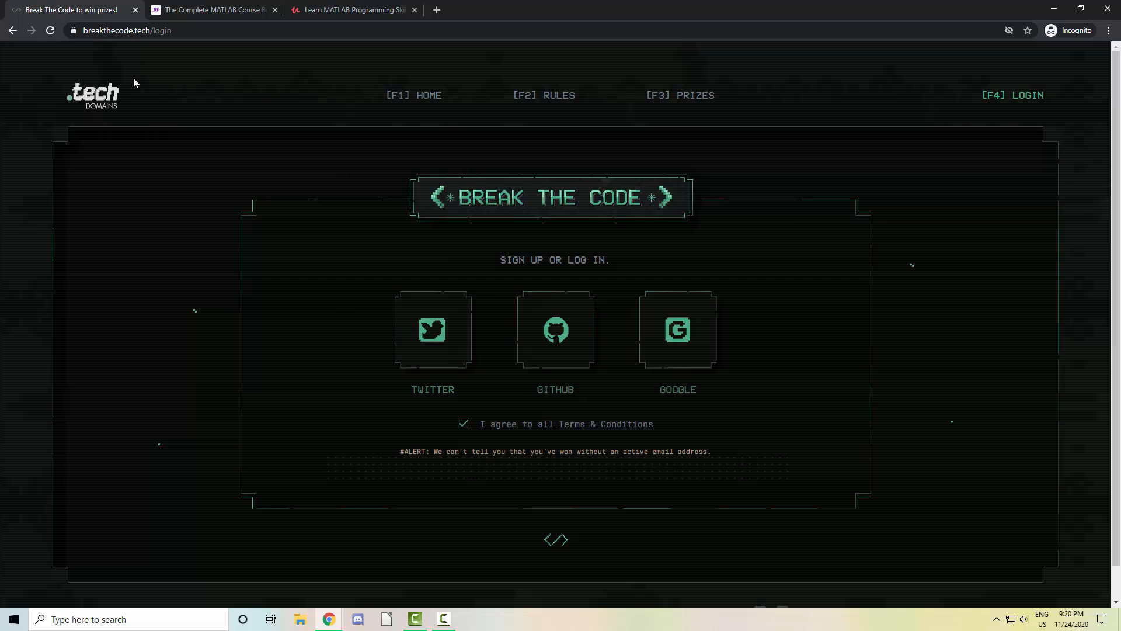
- Return from the sign-up page to the Break The Code contest home page via the .tech logo
left_click(15, 30)
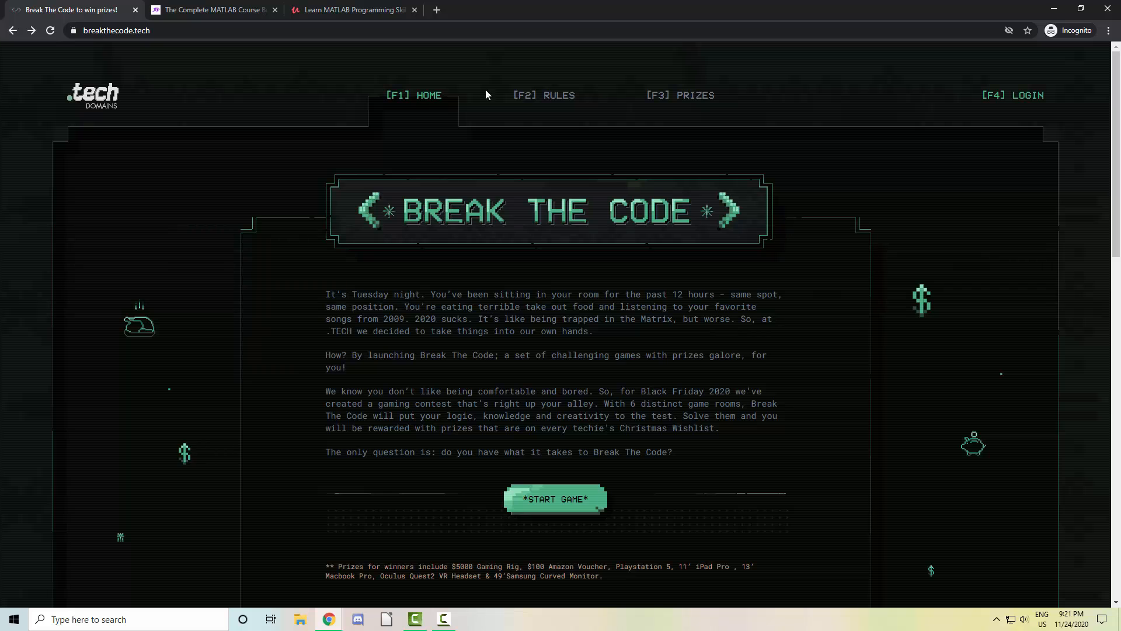
- View the PRIZES table of rooms and bumper prizes, then switch to the MATLAB Course Bundle page
left_click(680, 94)
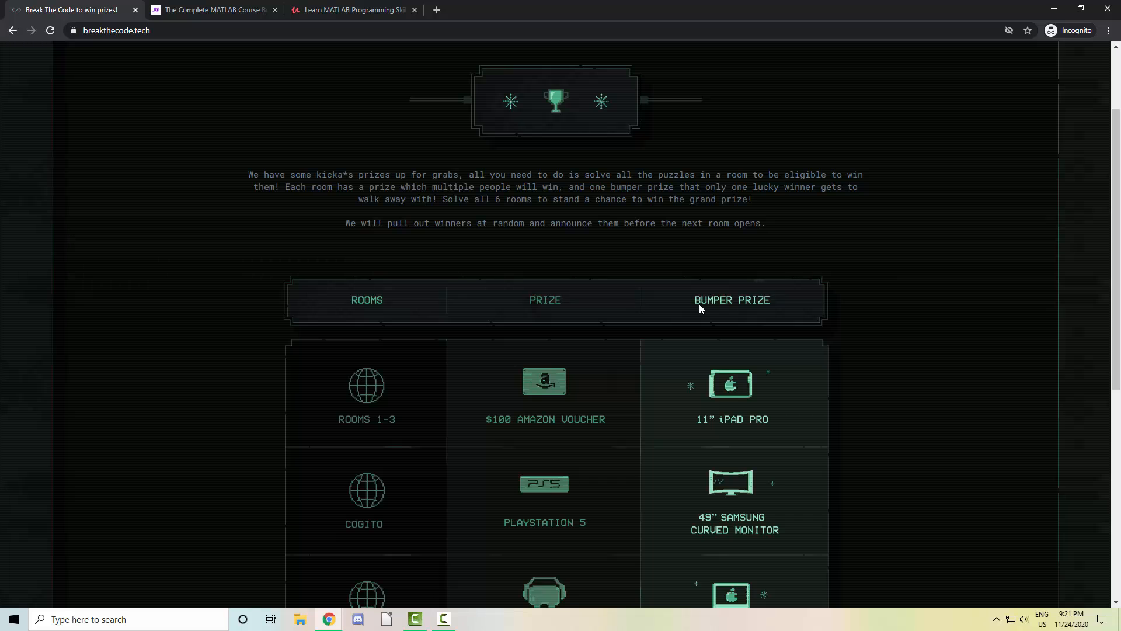
scroll("down", 3)
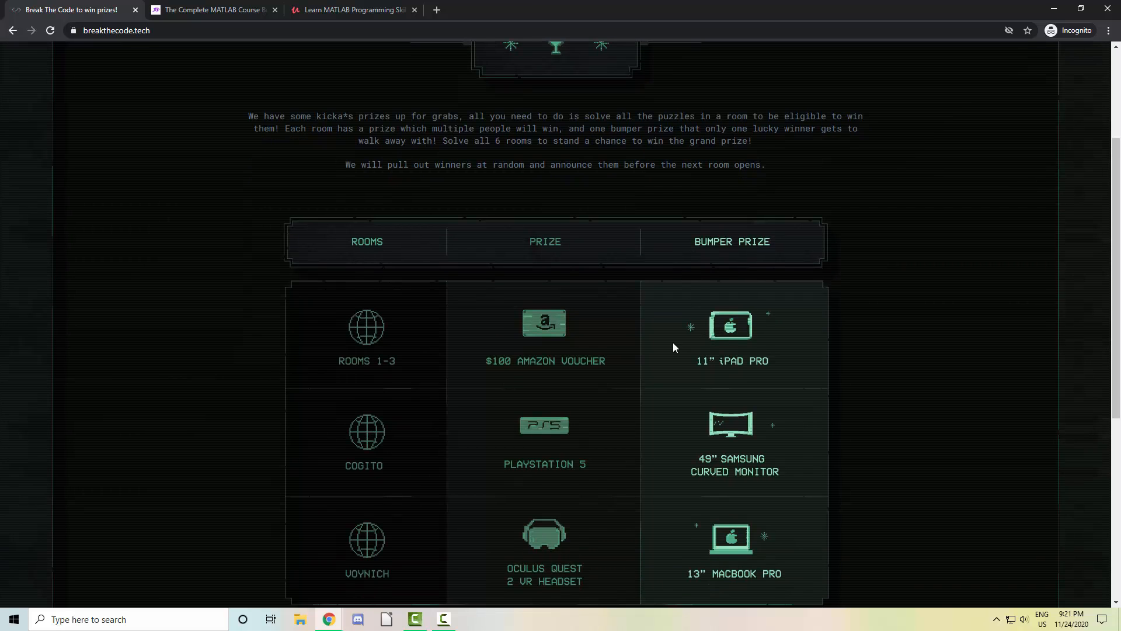
mouse_move(694, 309)
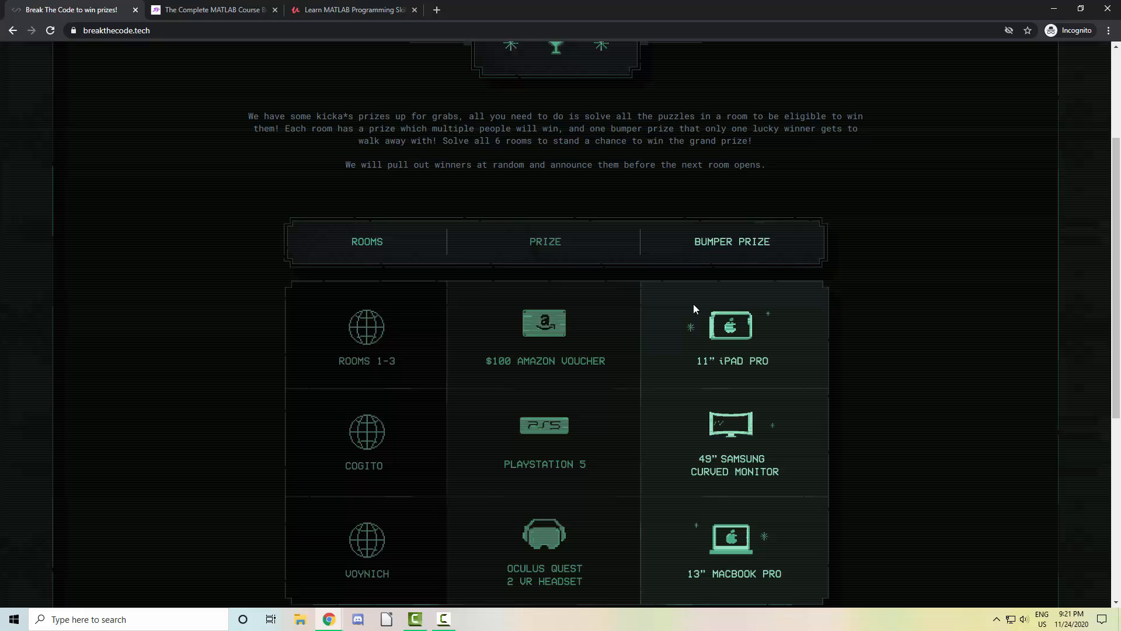
mouse_move(773, 287)
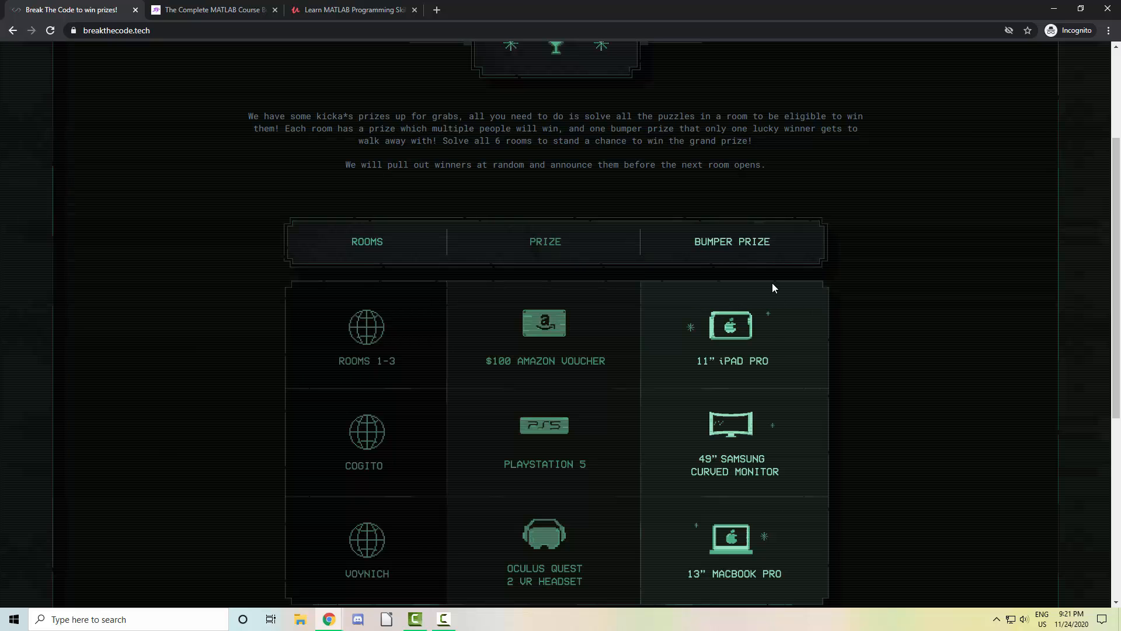
left_click(218, 10)
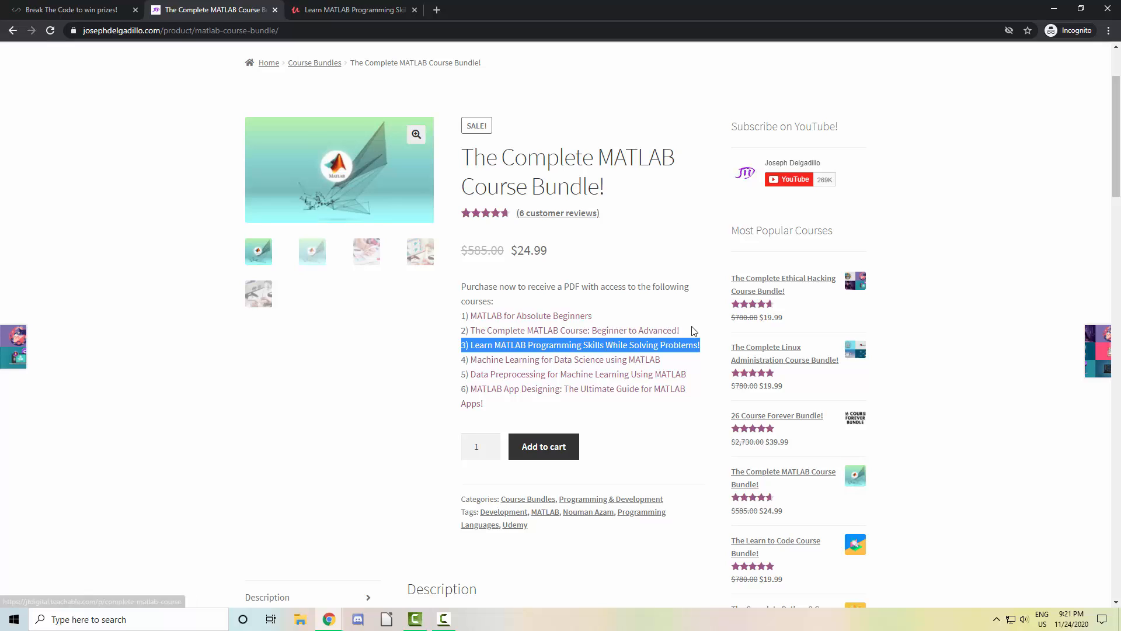
mouse_move(780, 334)
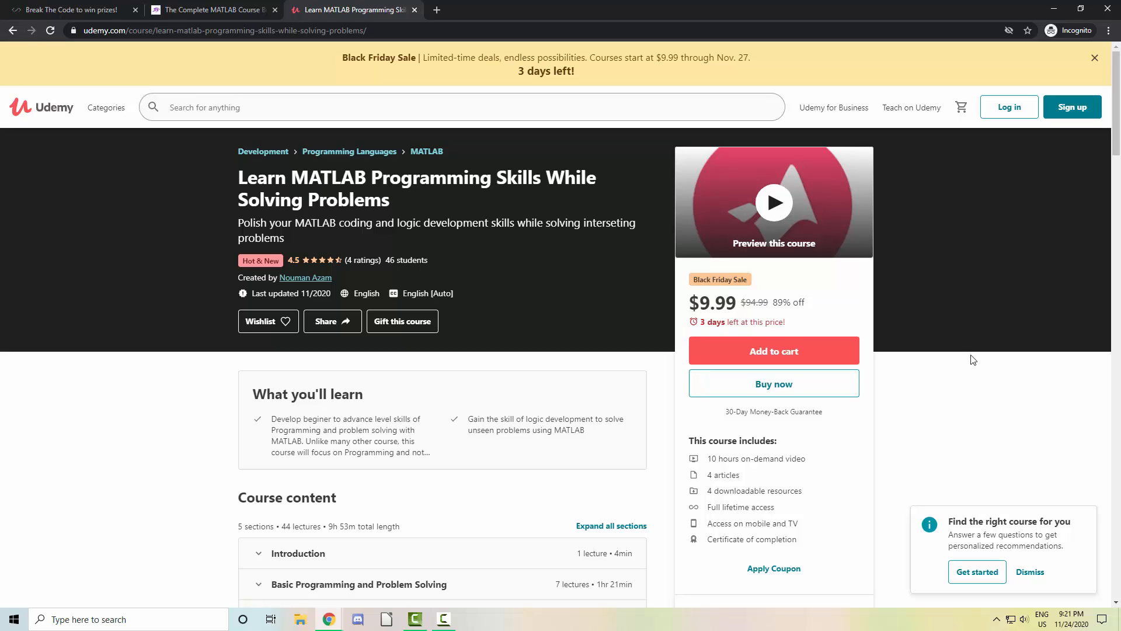
mouse_move(708, 460)
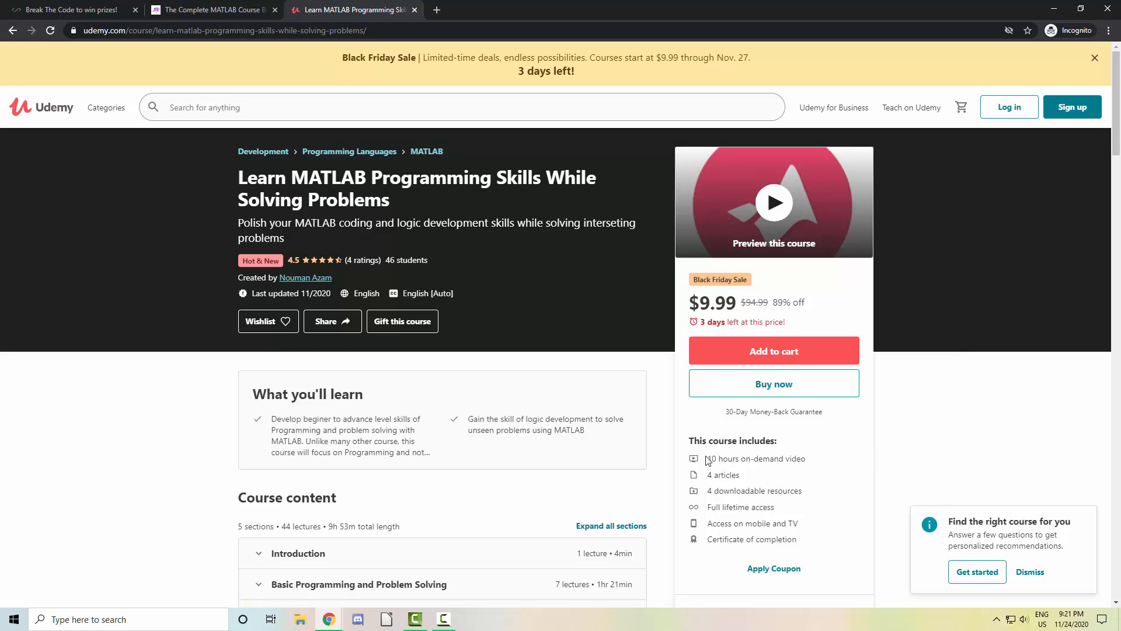
- Reach the Course content outline and expand the Introduction section to show its preview lecture
scroll("down", 3)
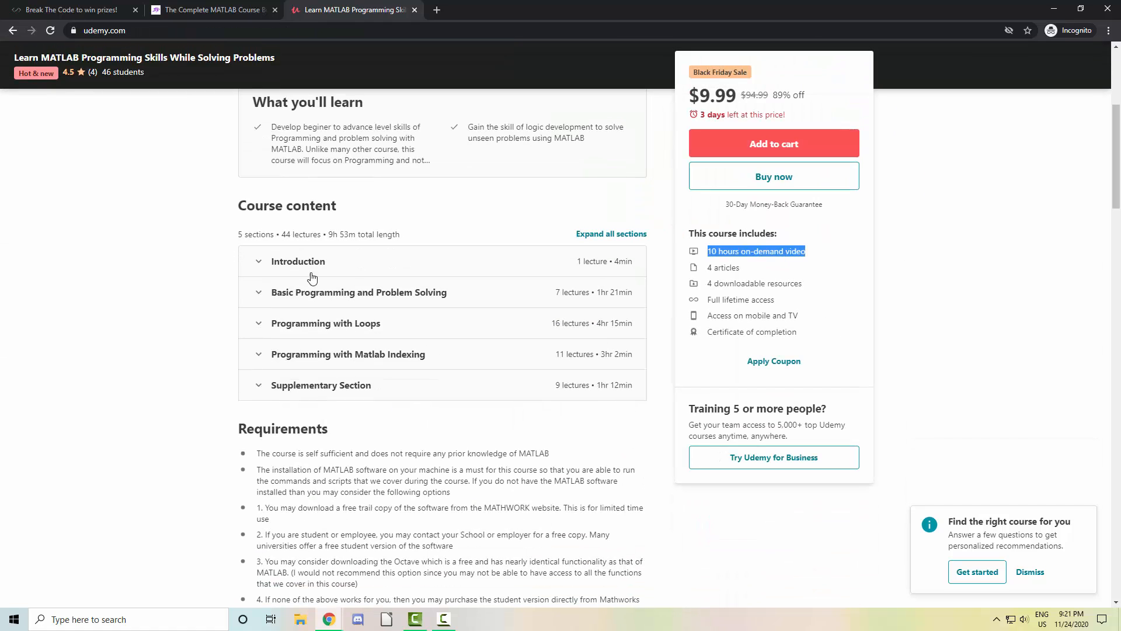
left_click(298, 261)
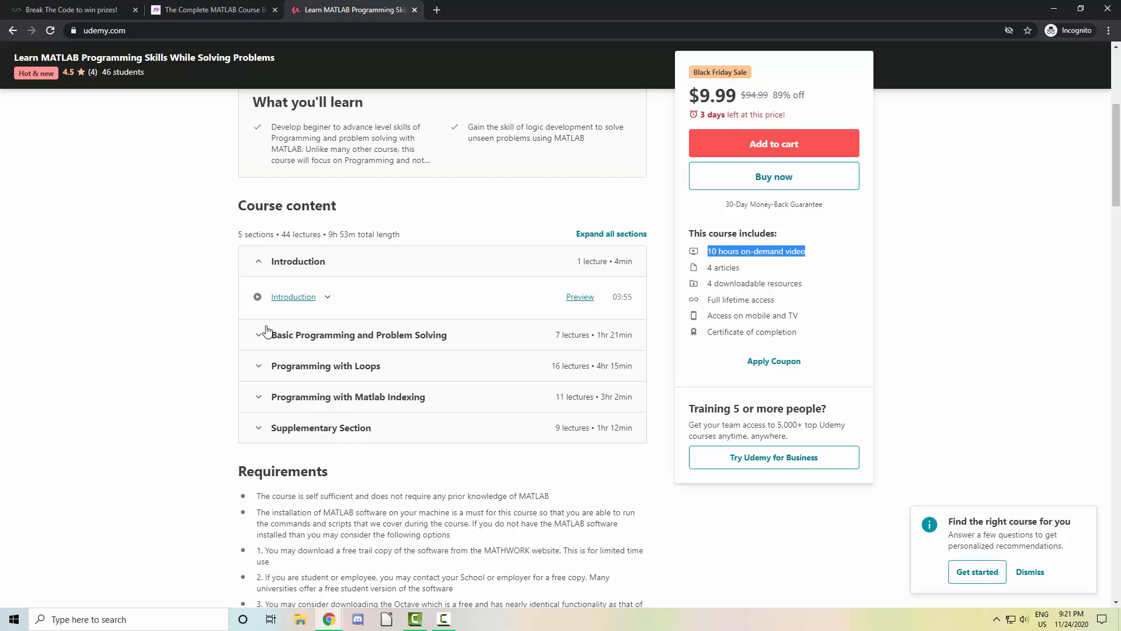
mouse_move(305, 374)
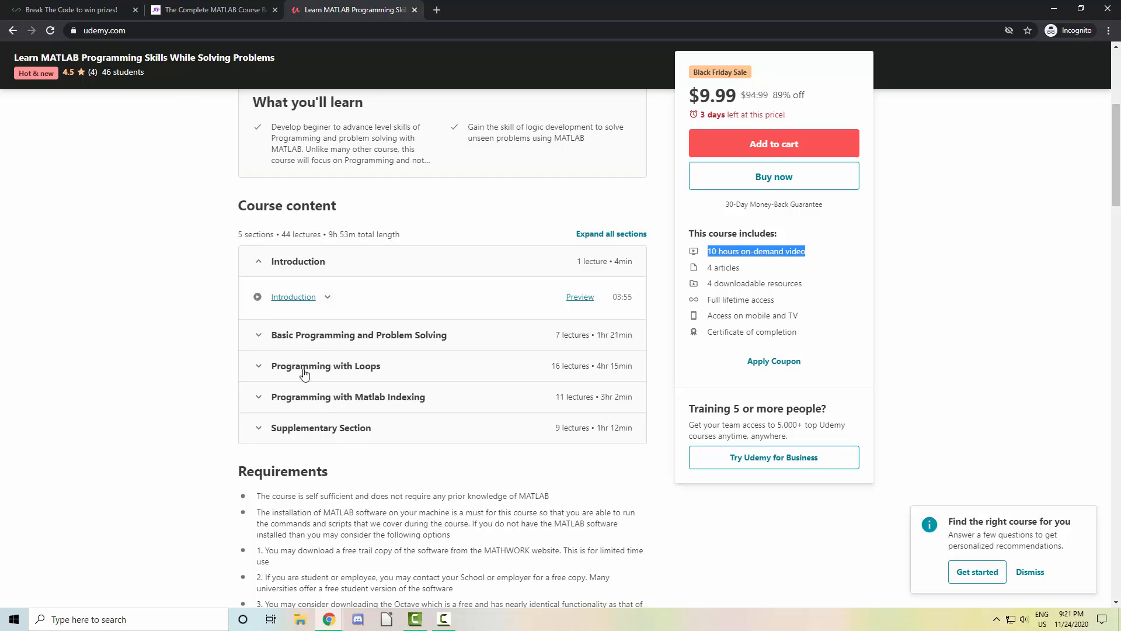
mouse_move(314, 409)
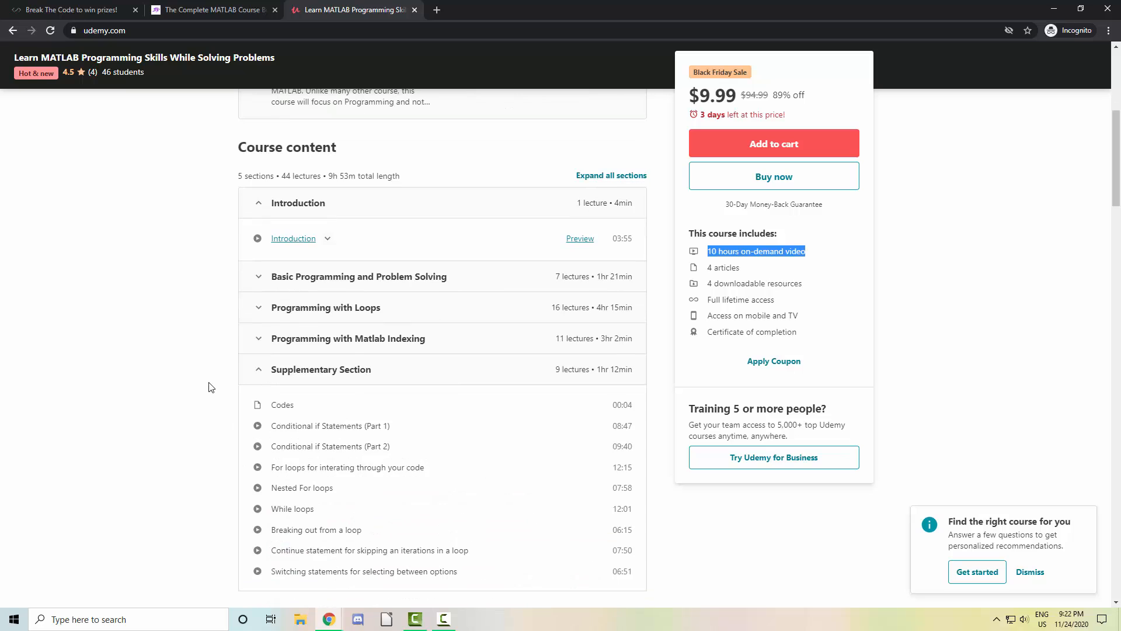
- Scroll past Requirements and Description down to the instructor profile and 4.5 student feedback
scroll("down", 3)
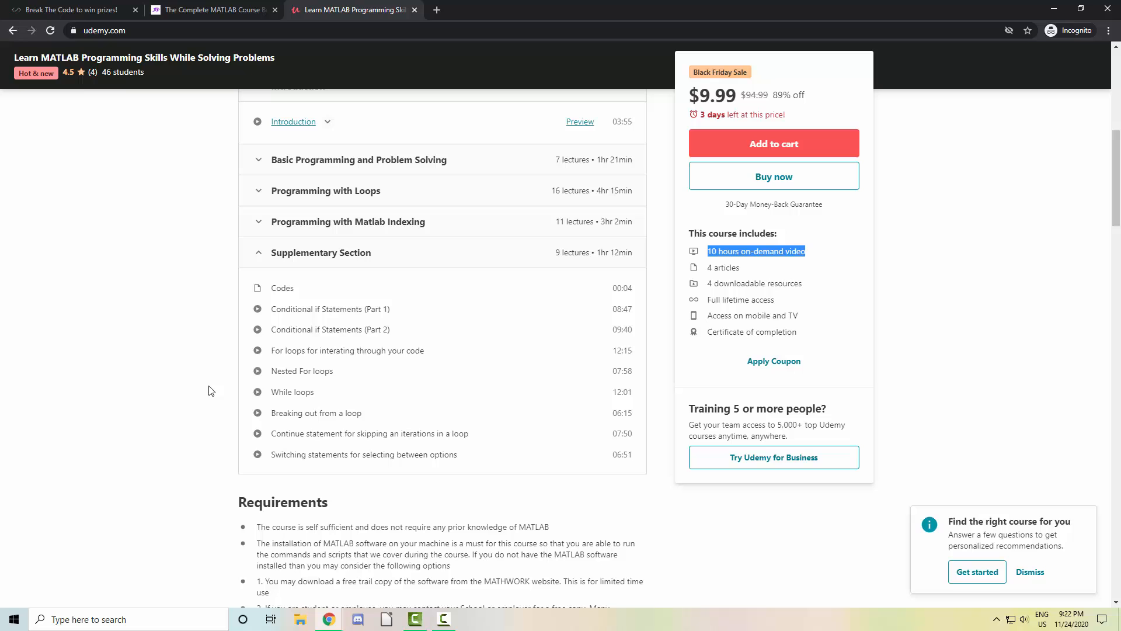
mouse_move(229, 384)
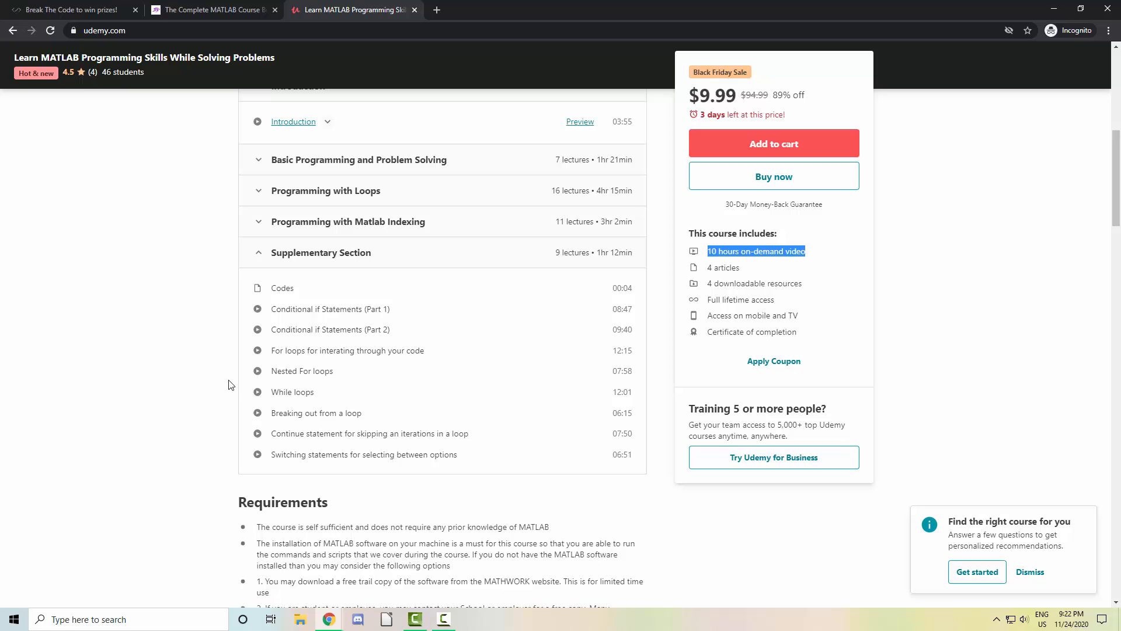
scroll("down", 3)
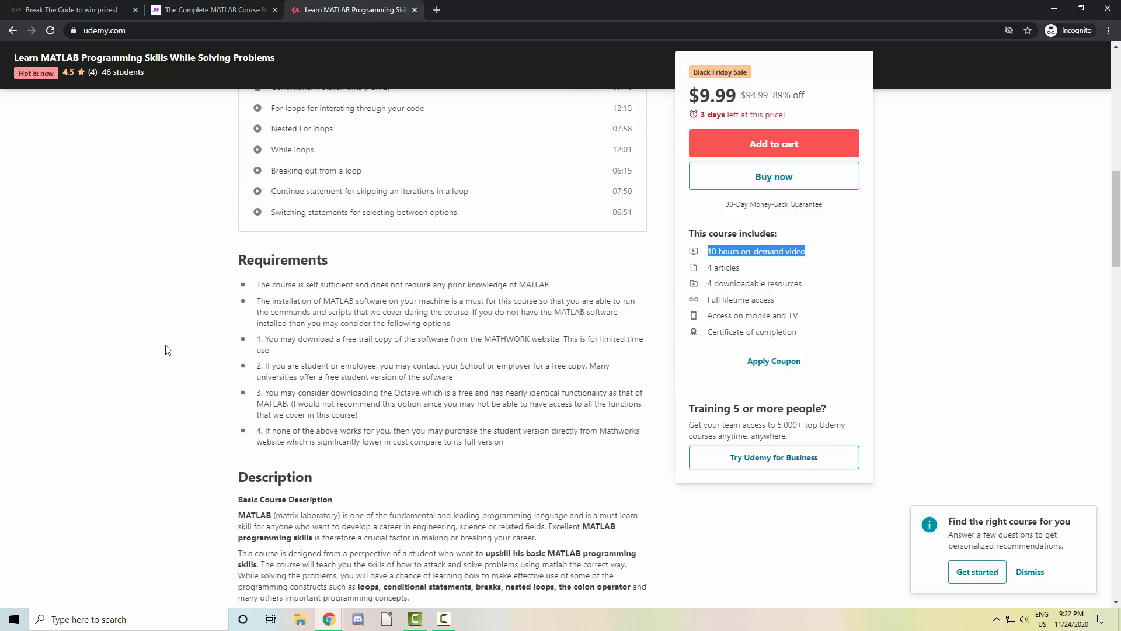
scroll("down", 3)
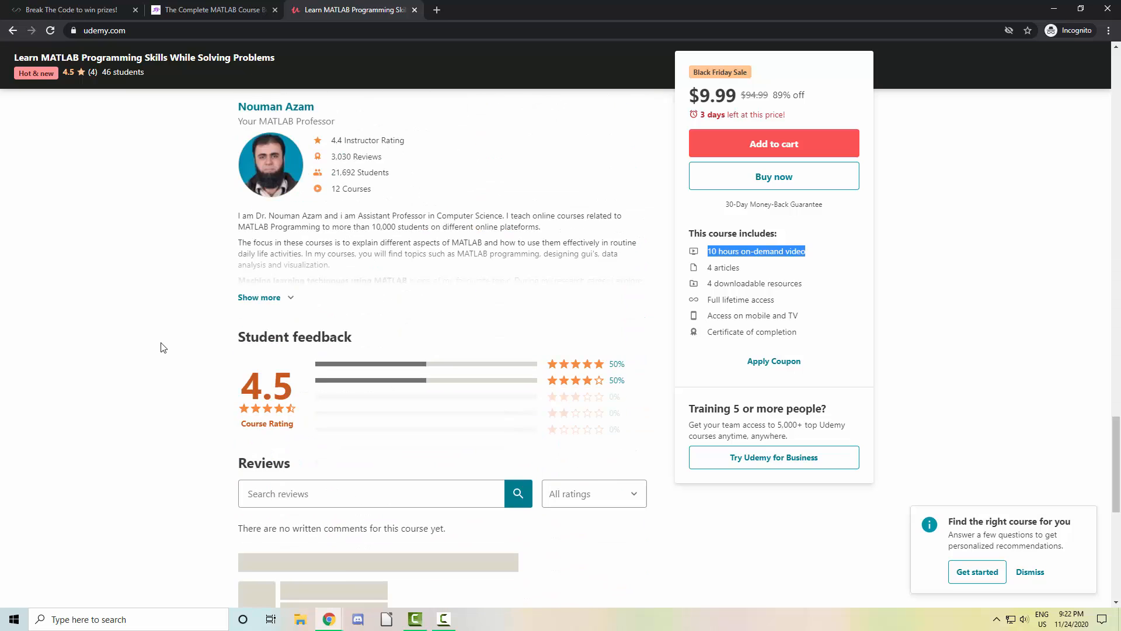